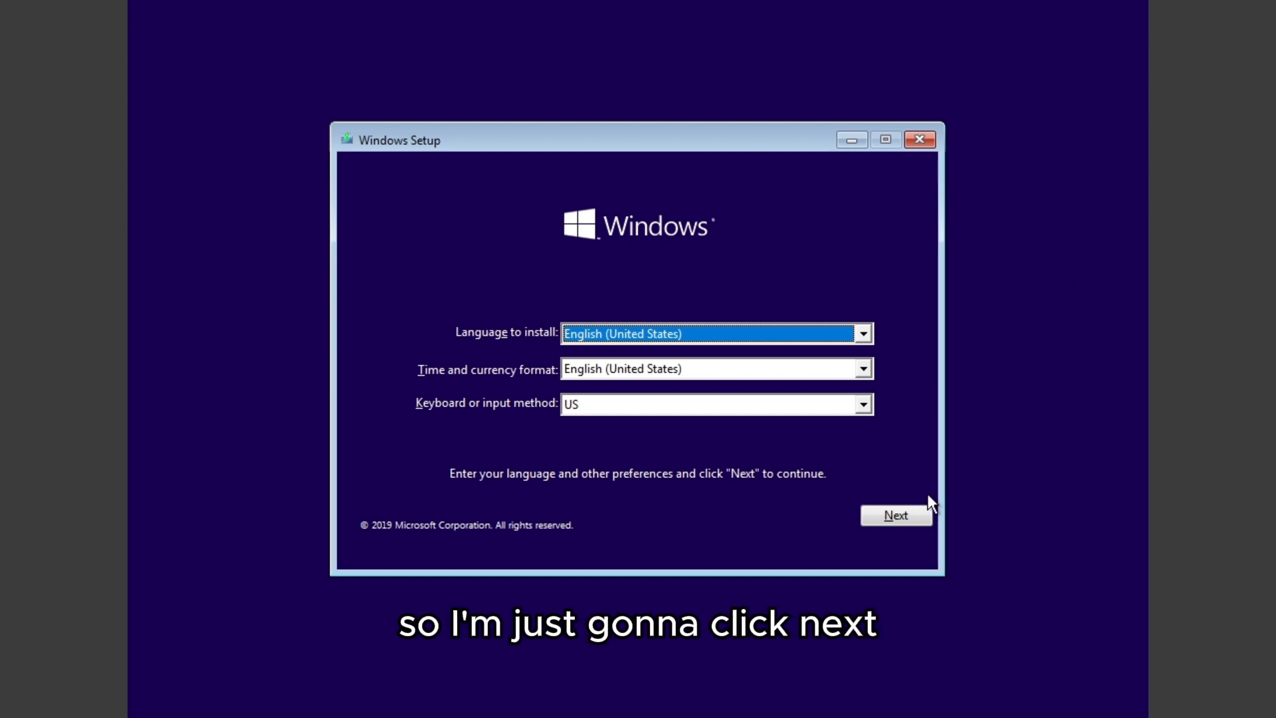
# Step: Keep English (United States) language defaults and start the installation
pyautogui.click(895, 514)
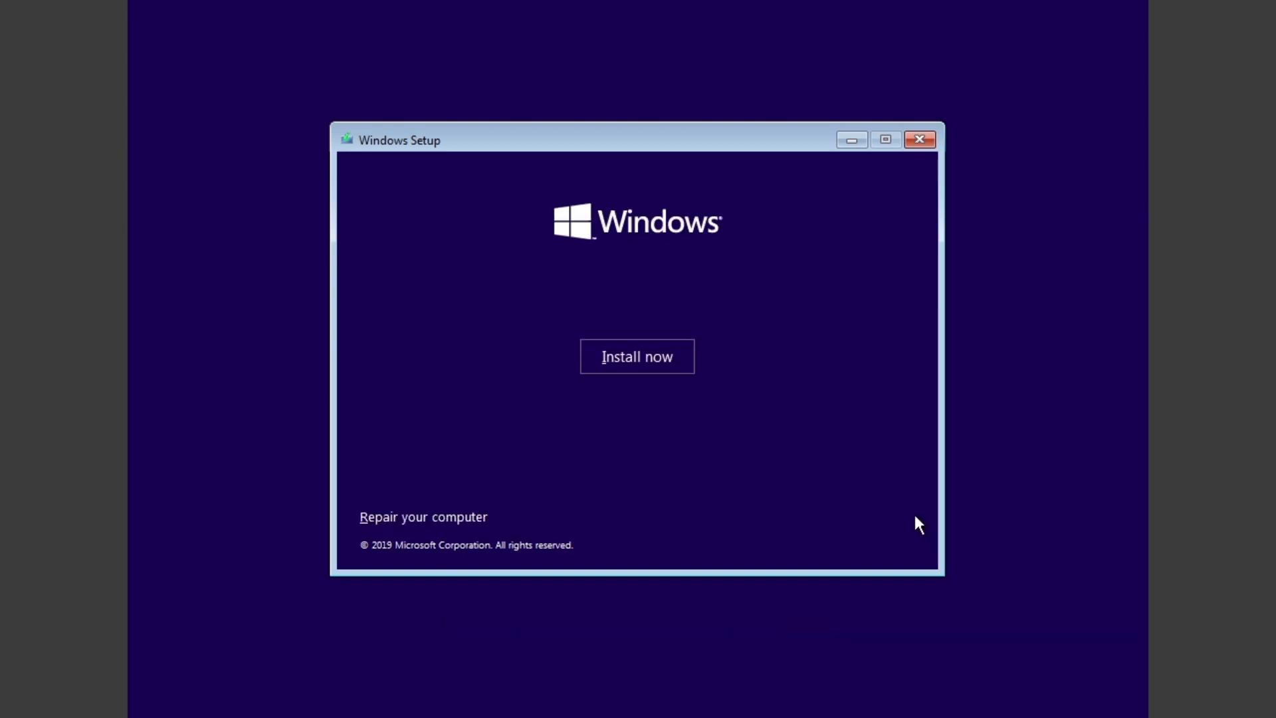
pyautogui.click(636, 356)
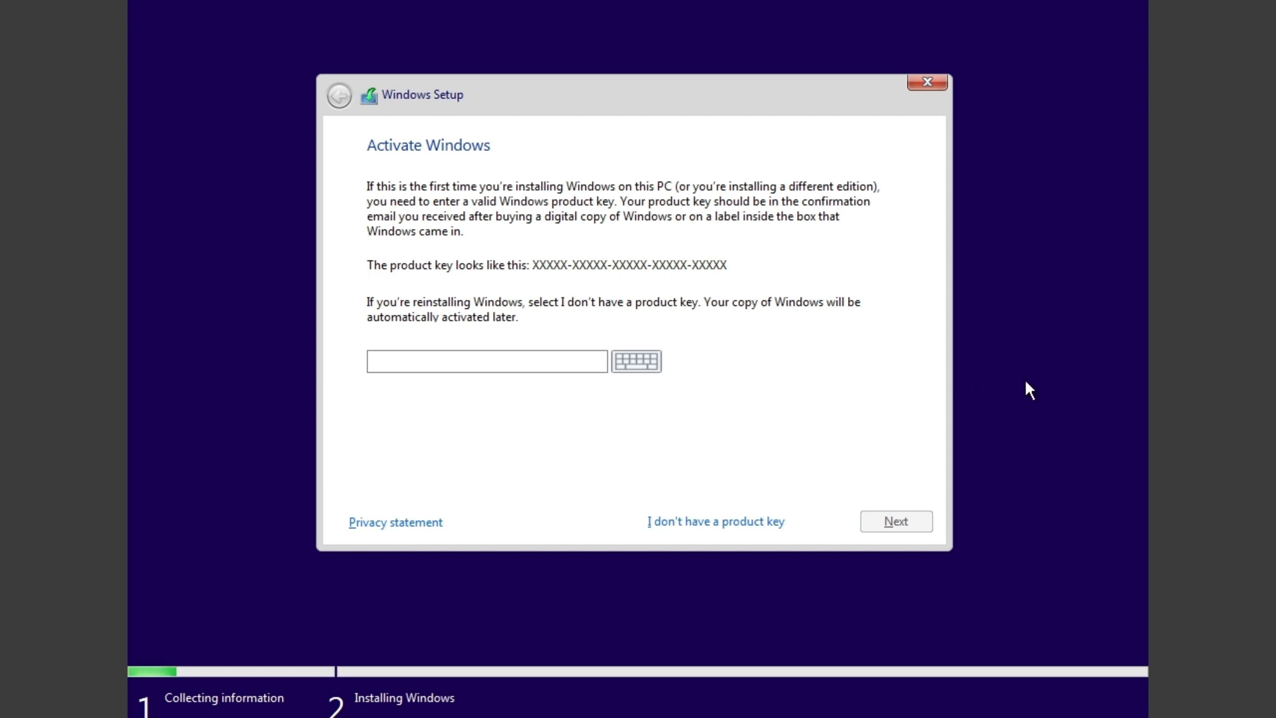
# Step: Open an administrator command prompt with Shift+F10 over the activation page
pyautogui.press('shift+F10')
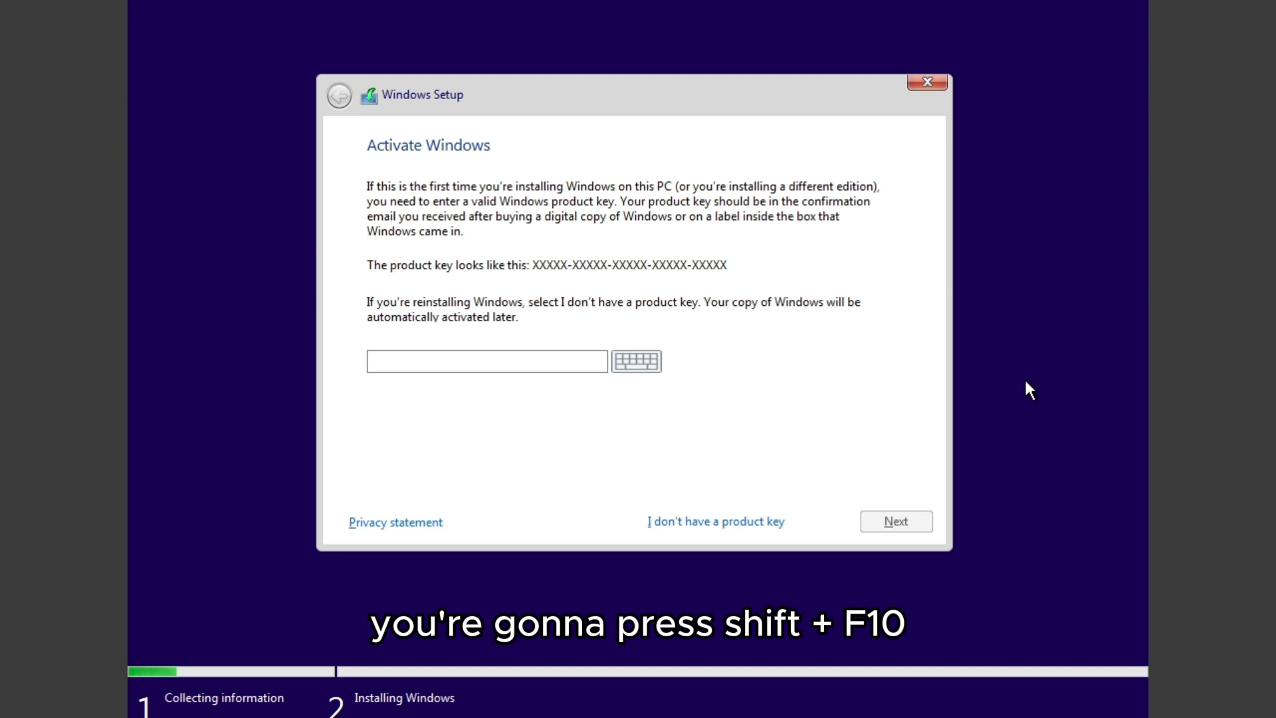
pyautogui.press('shift+f10')
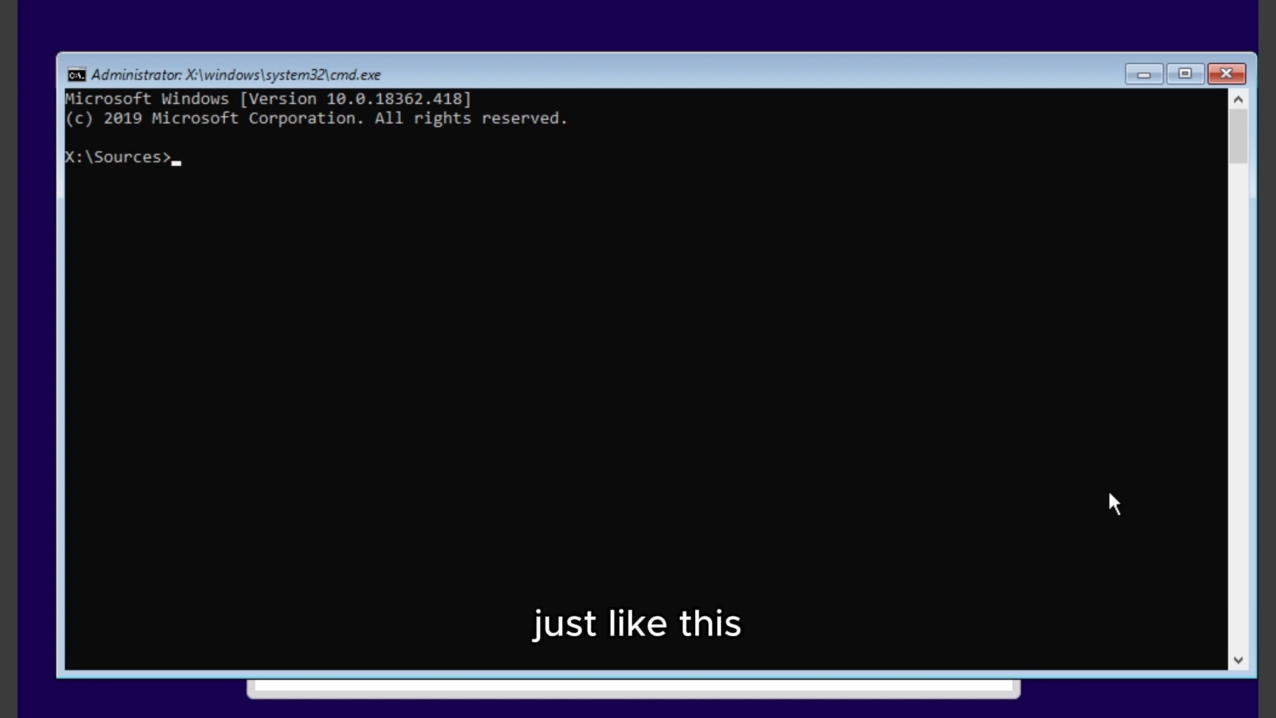
# Step: Run diskpart and list disks, showing one online 50 GB Disk 0
pyautogui.write('diskpart')
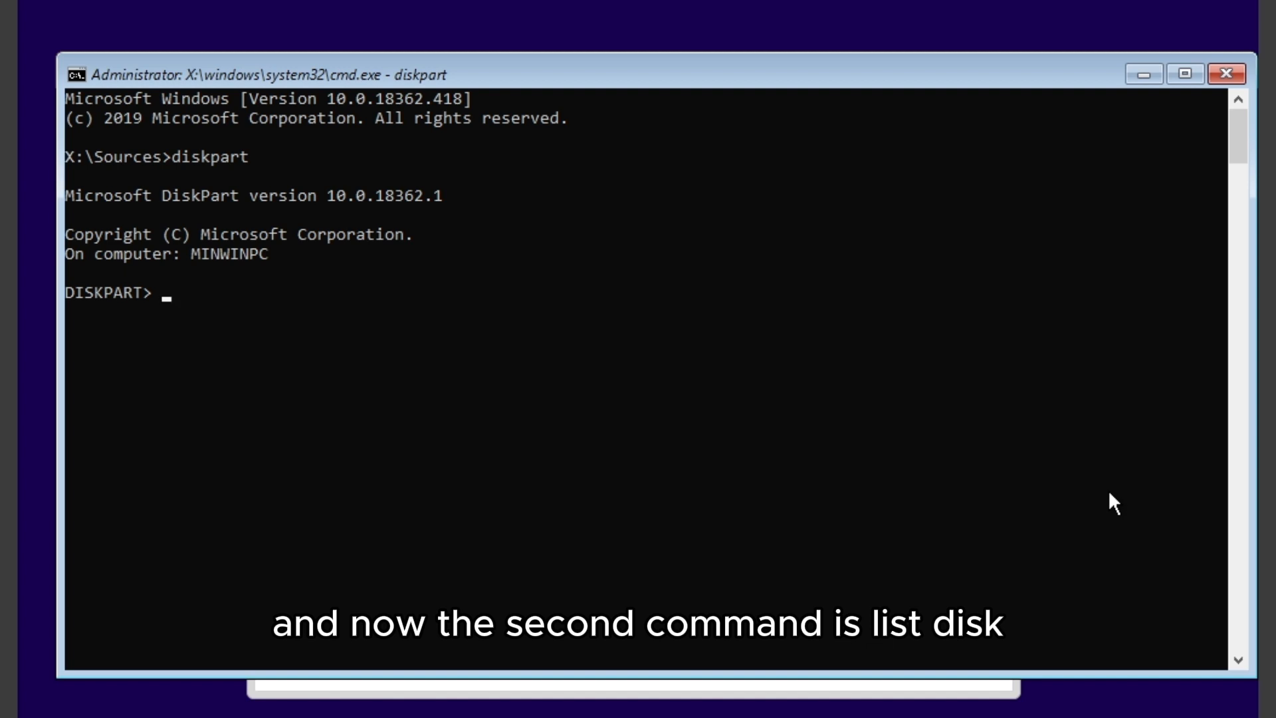
pyautogui.write('lists')
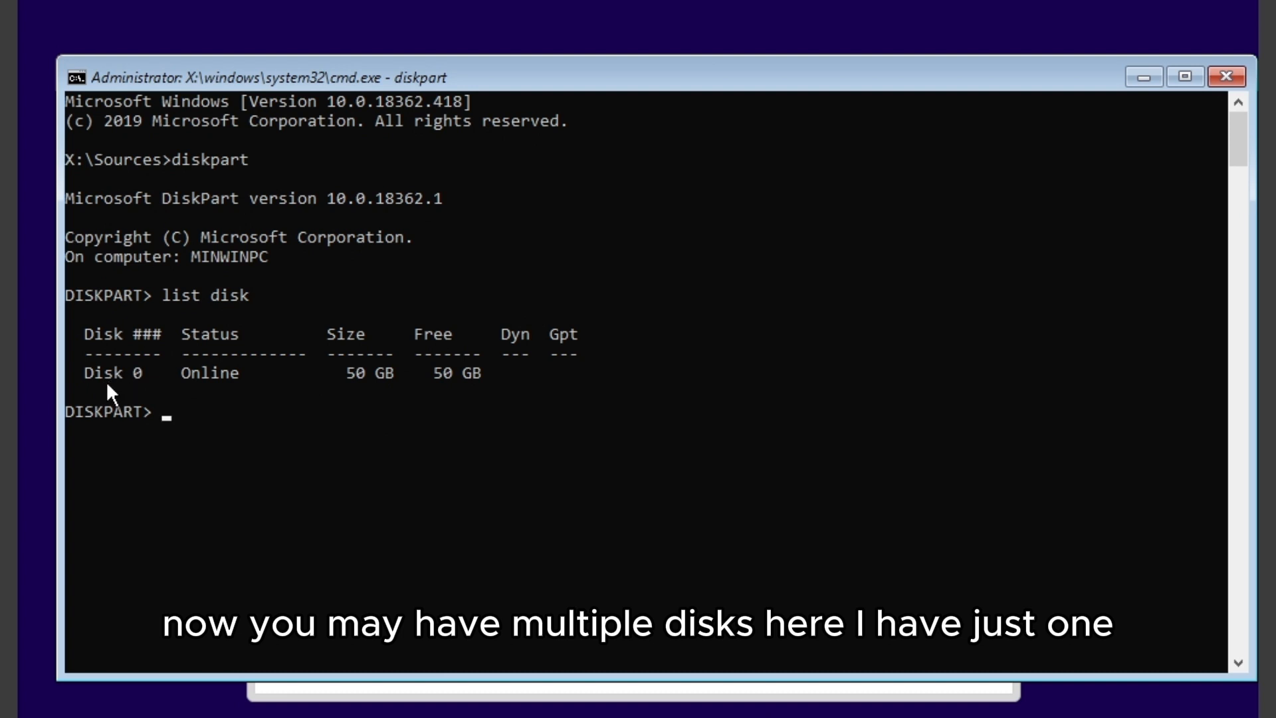
pyautogui.moveTo(444, 383)
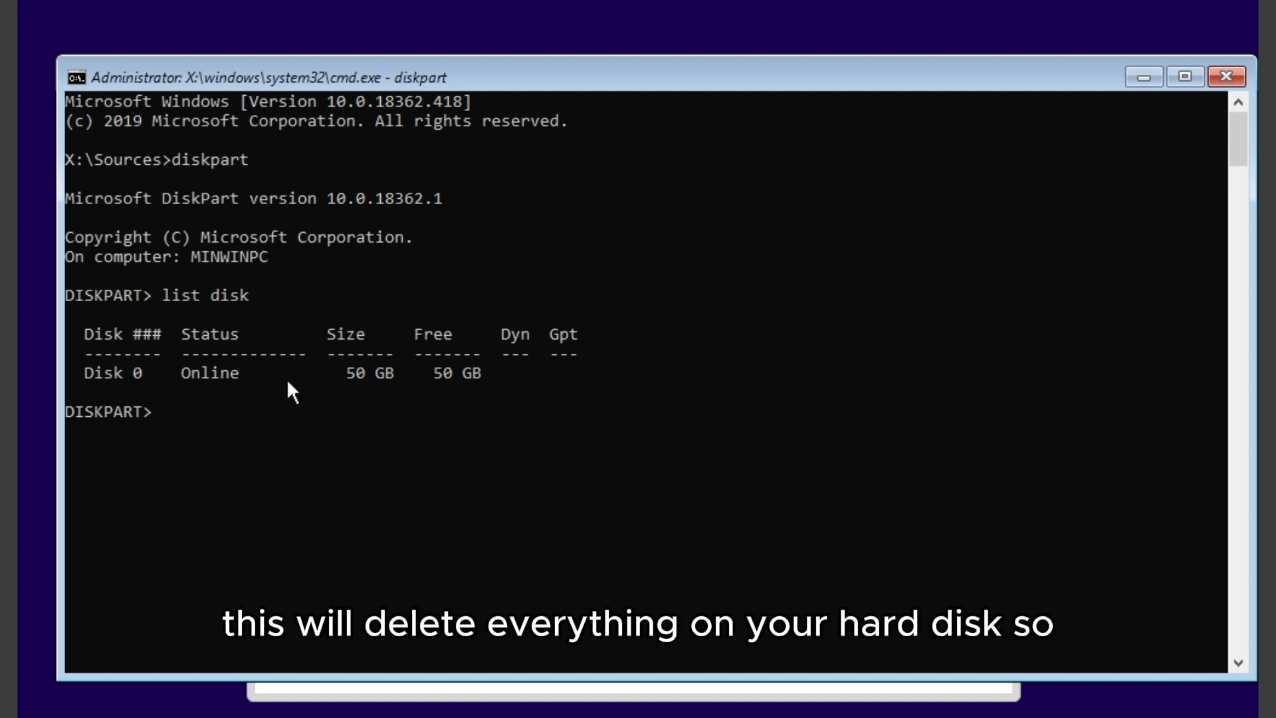
pyautogui.moveTo(274, 383)
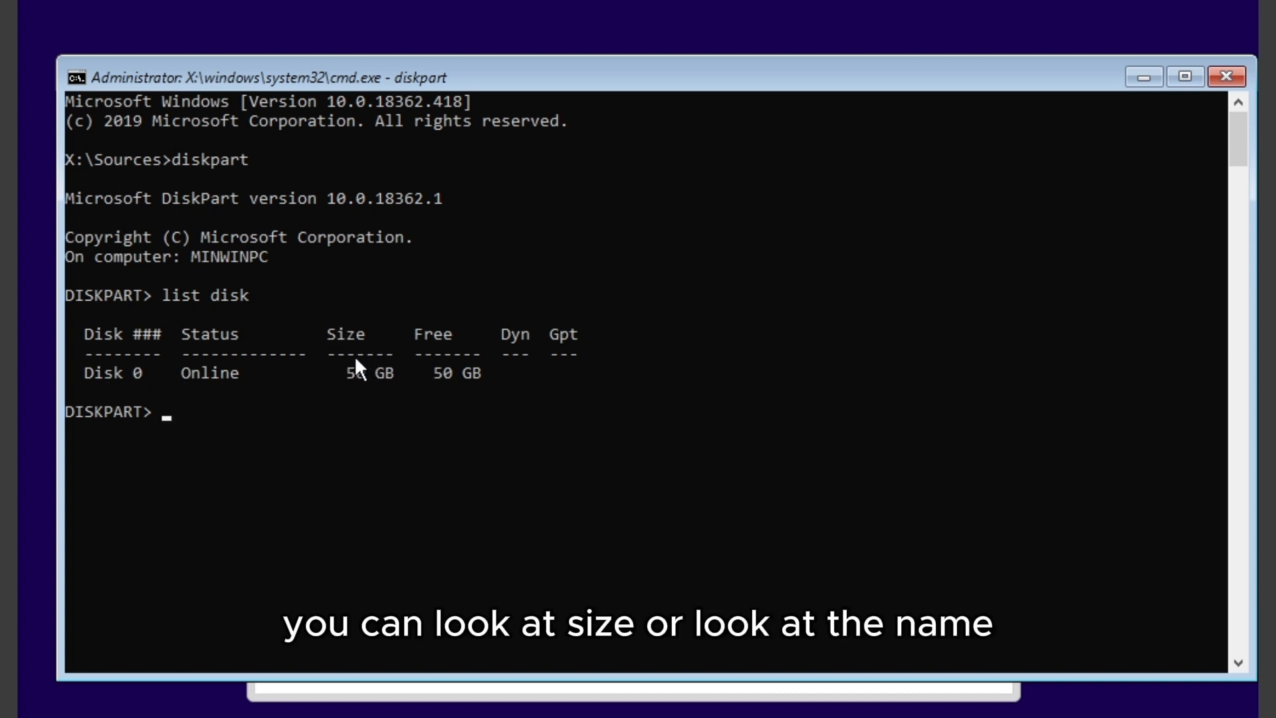
pyautogui.moveTo(173, 376)
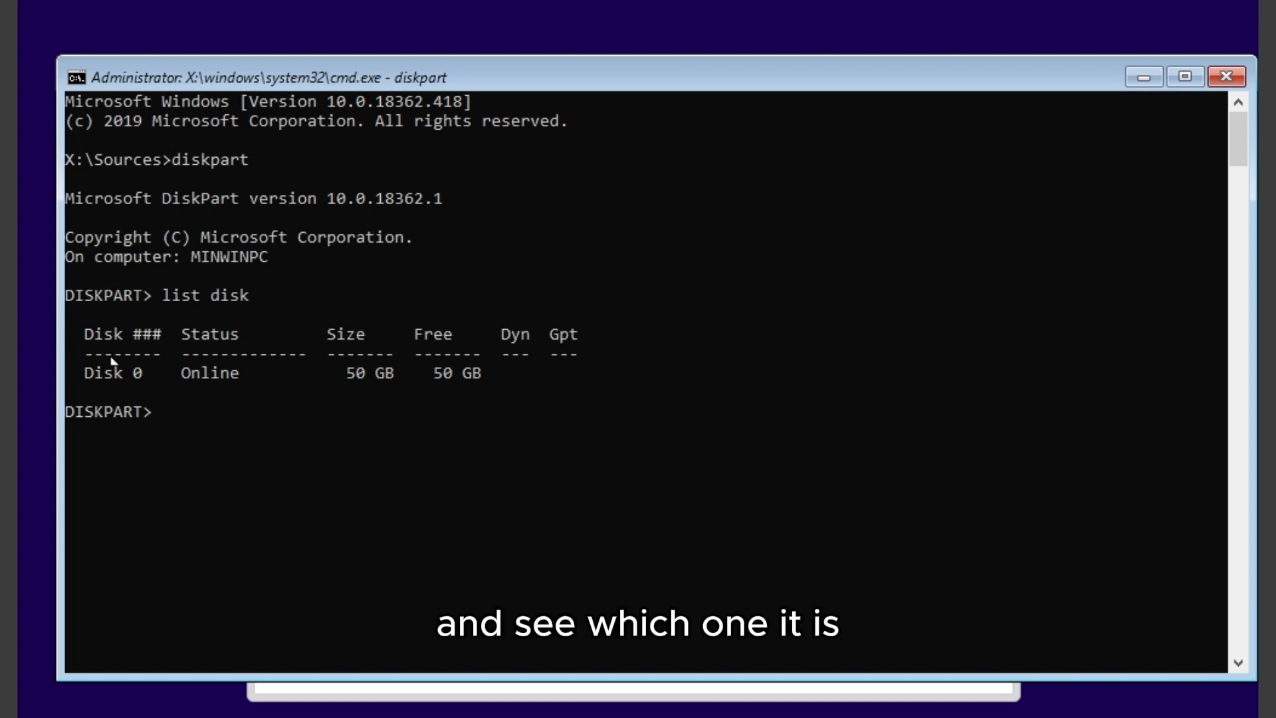
pyautogui.moveTo(667, 345)
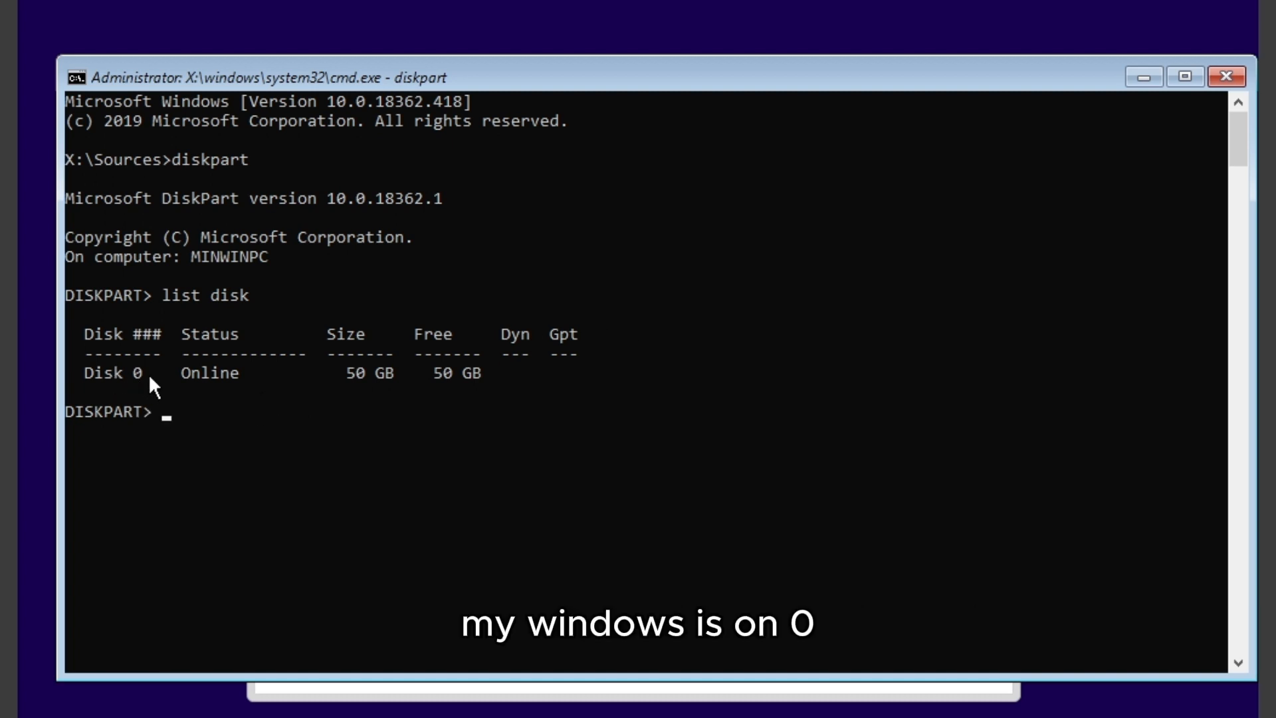
pyautogui.moveTo(303, 440)
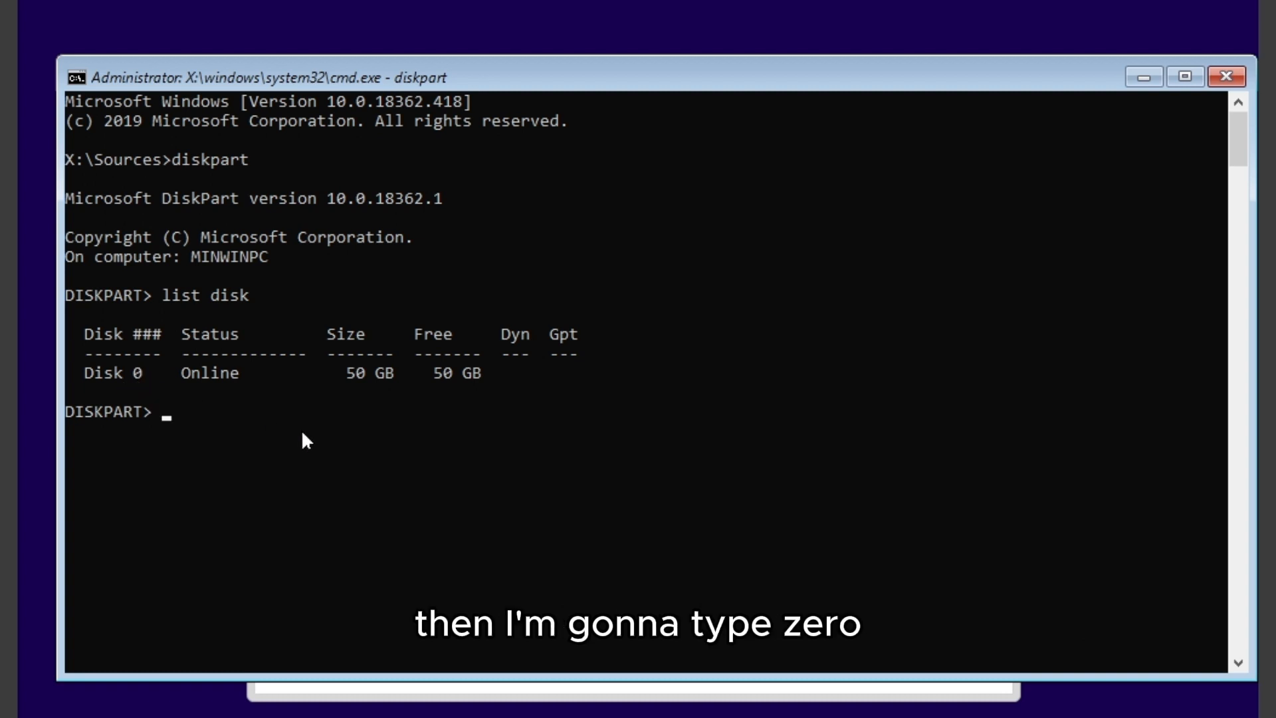
# Step: Run 'select disk 0' in diskpart
pyautogui.write('sele')
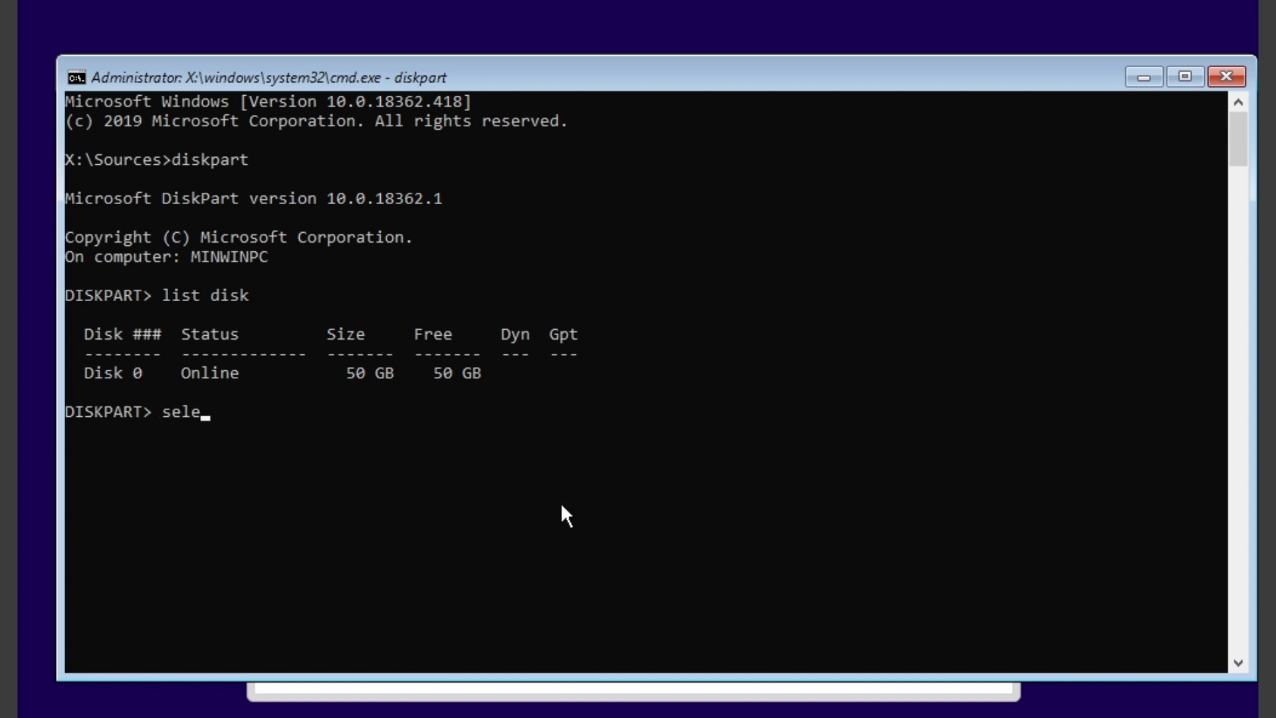
pyautogui.write('ct disk 0')
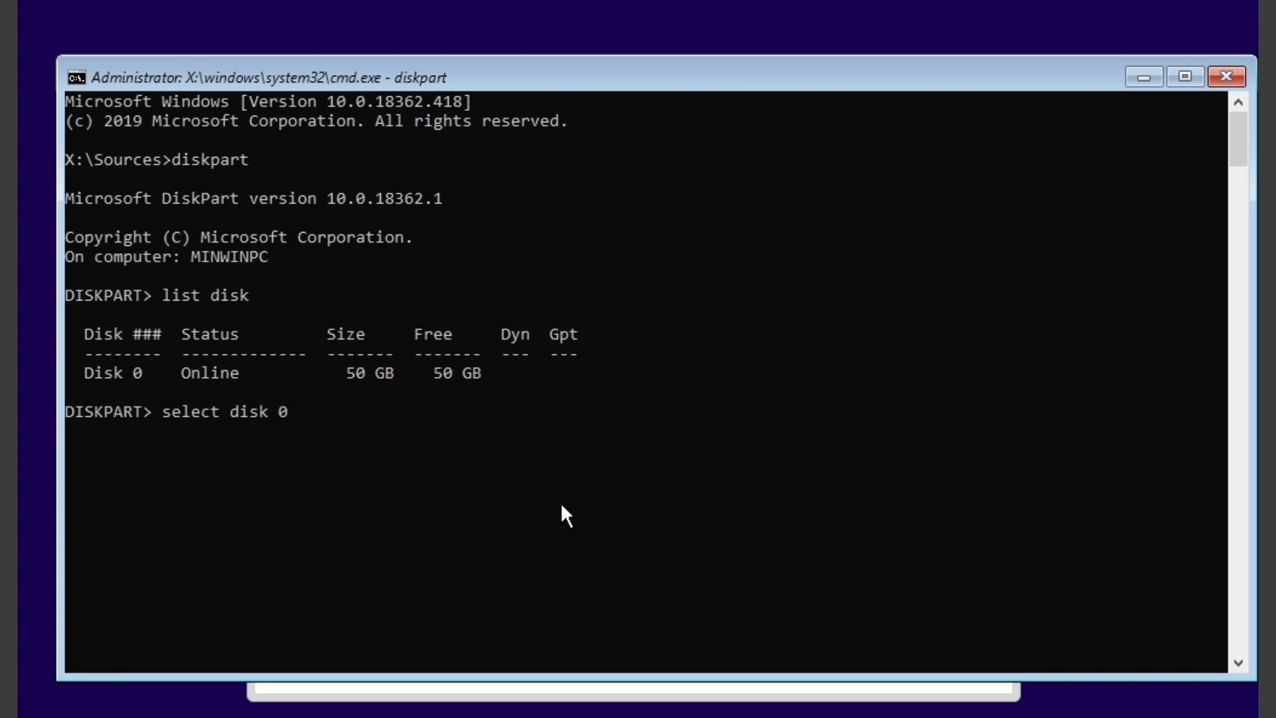
pyautogui.press('Enter')
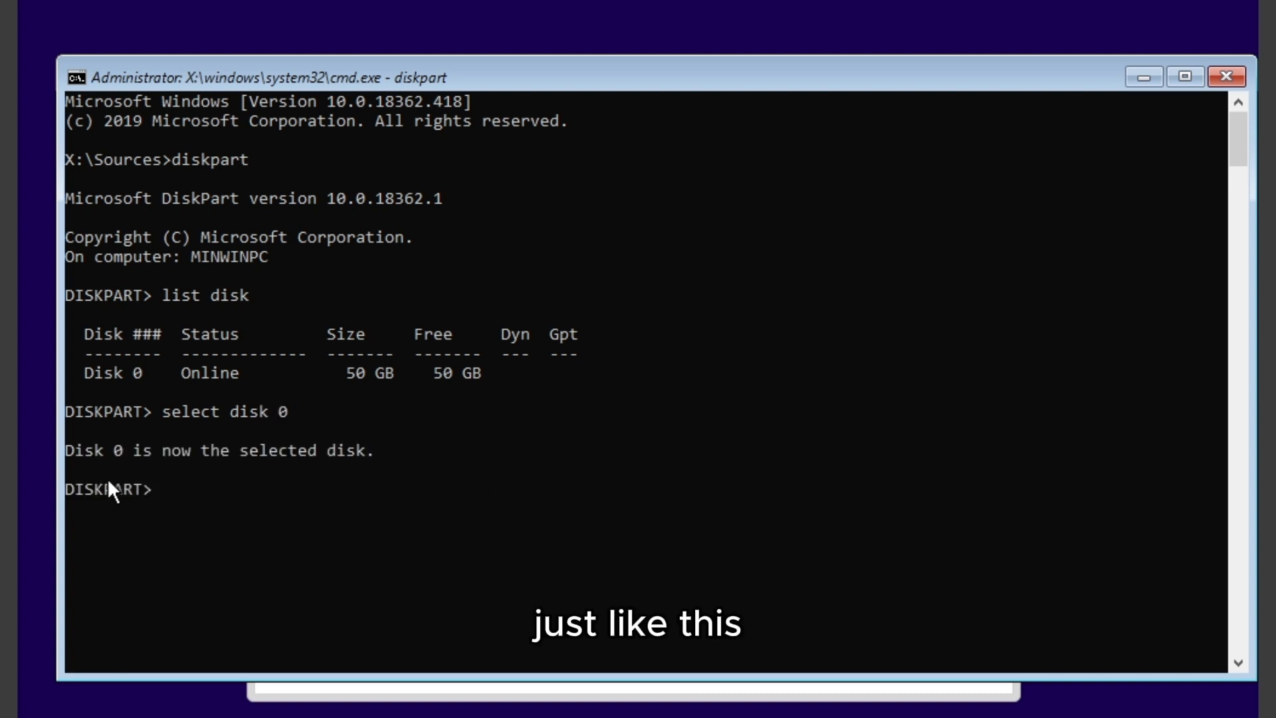
pyautogui.moveTo(329, 460)
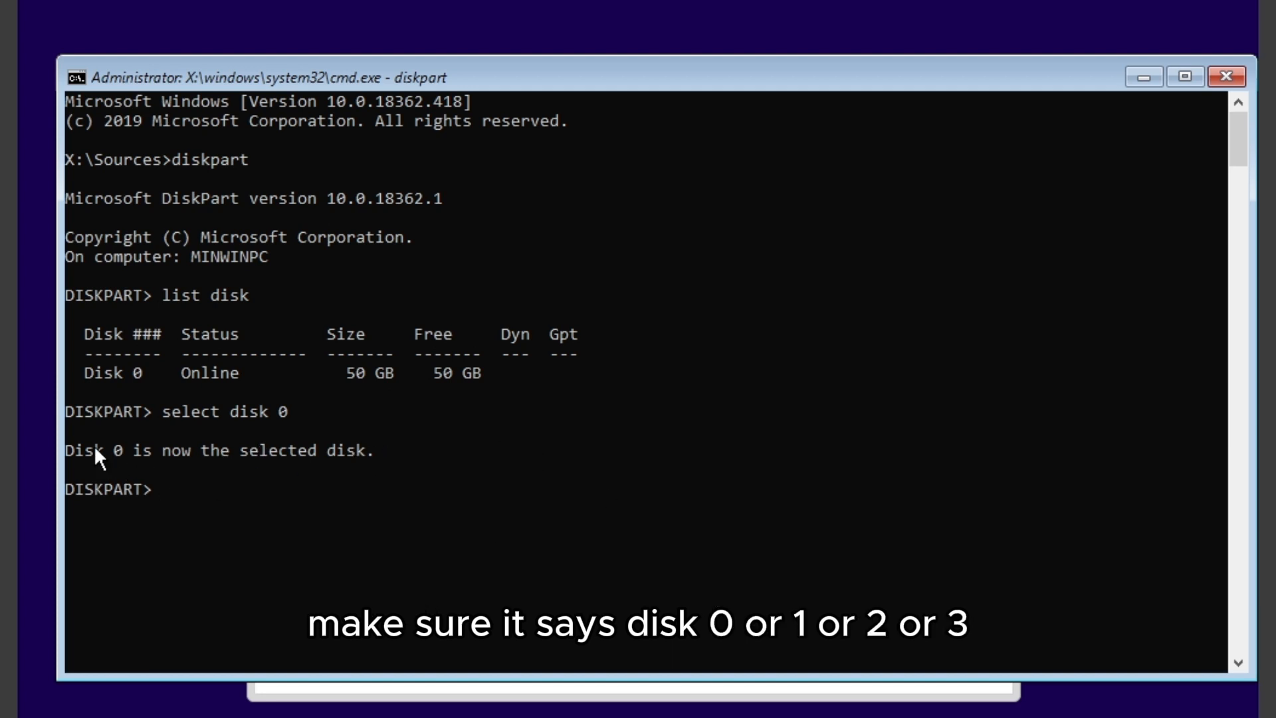
pyautogui.moveTo(110, 466)
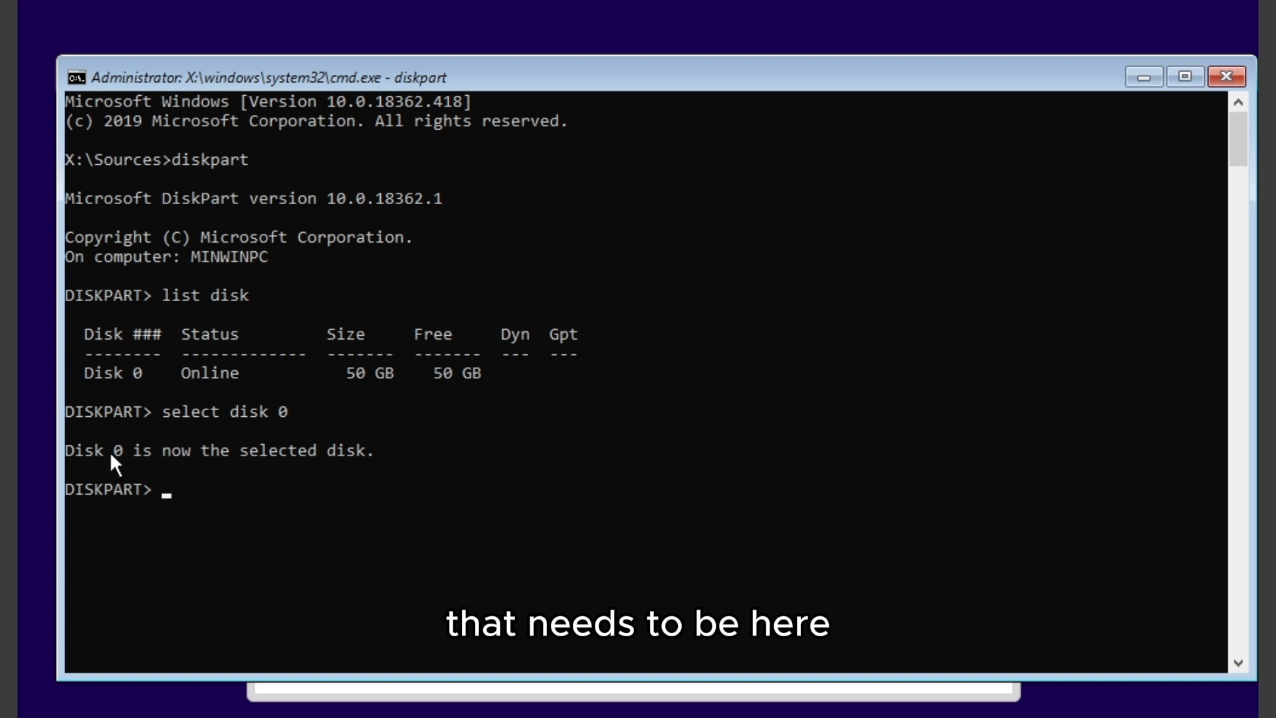
pyautogui.moveTo(616, 438)
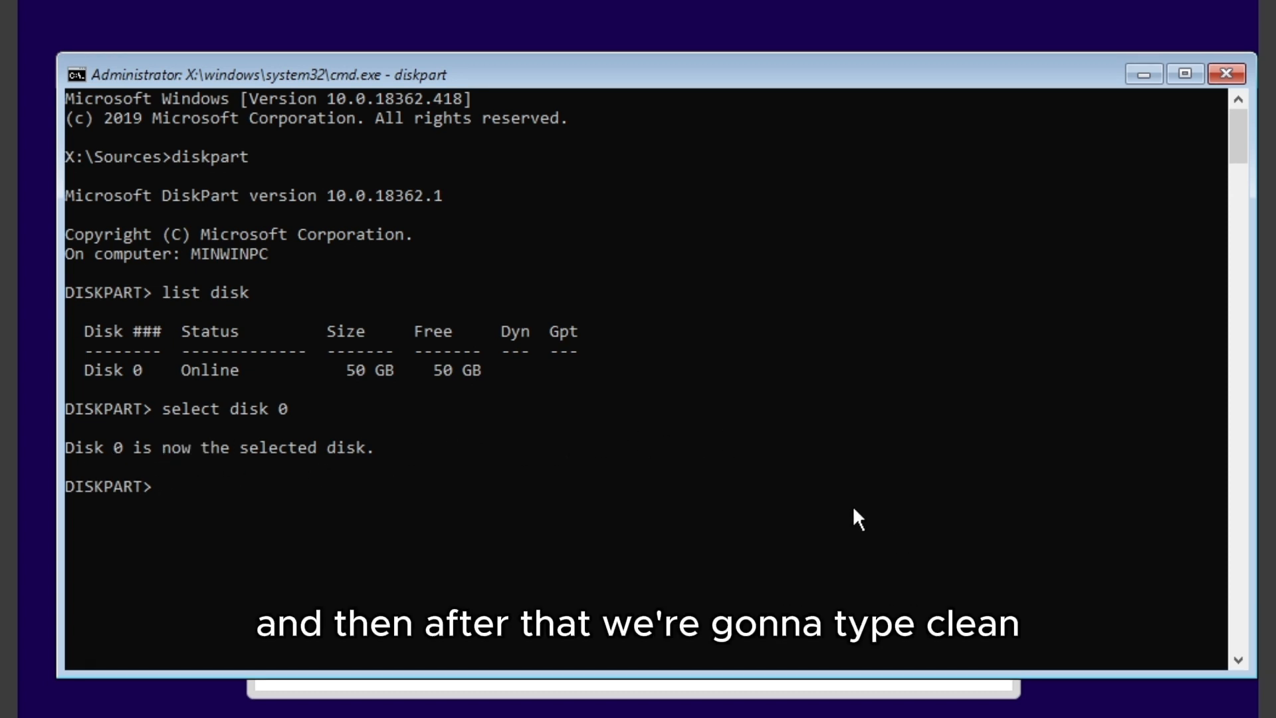
# Step: Convert Disk 0 to GPT with 'convert gpt', then exit diskpart
pyautogui.write('clean')
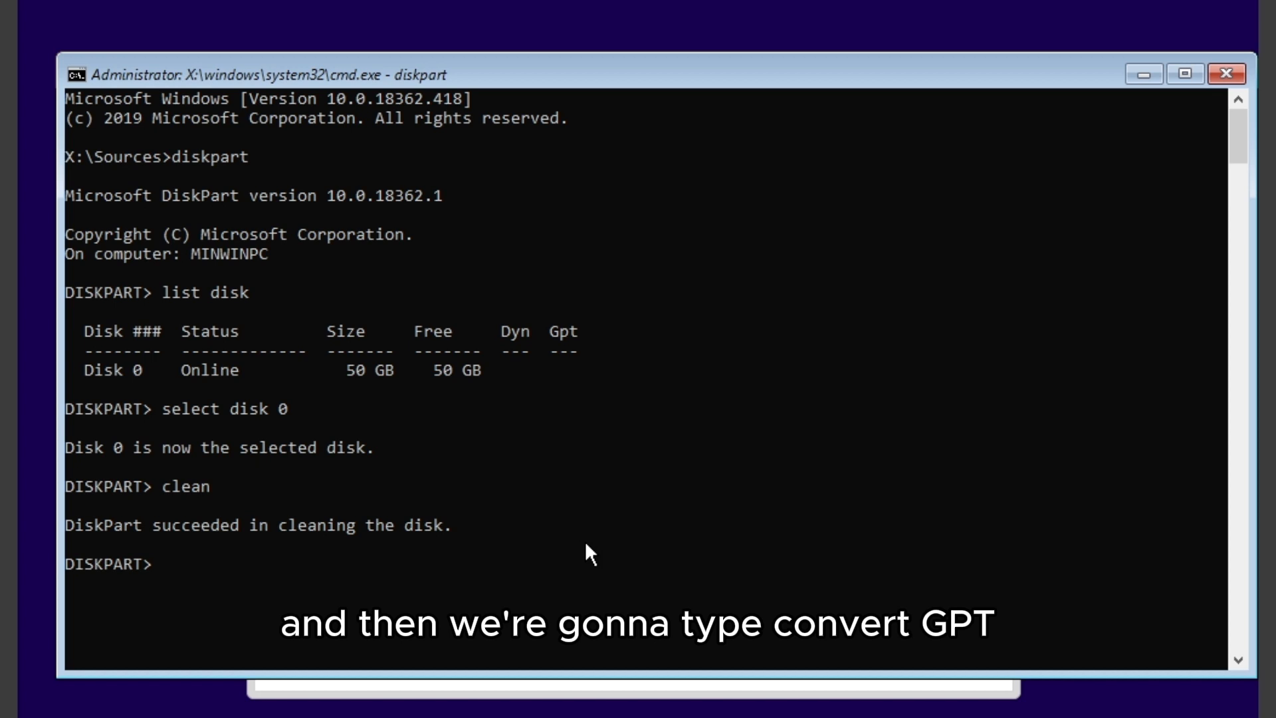
pyautogui.write('convert gpt')
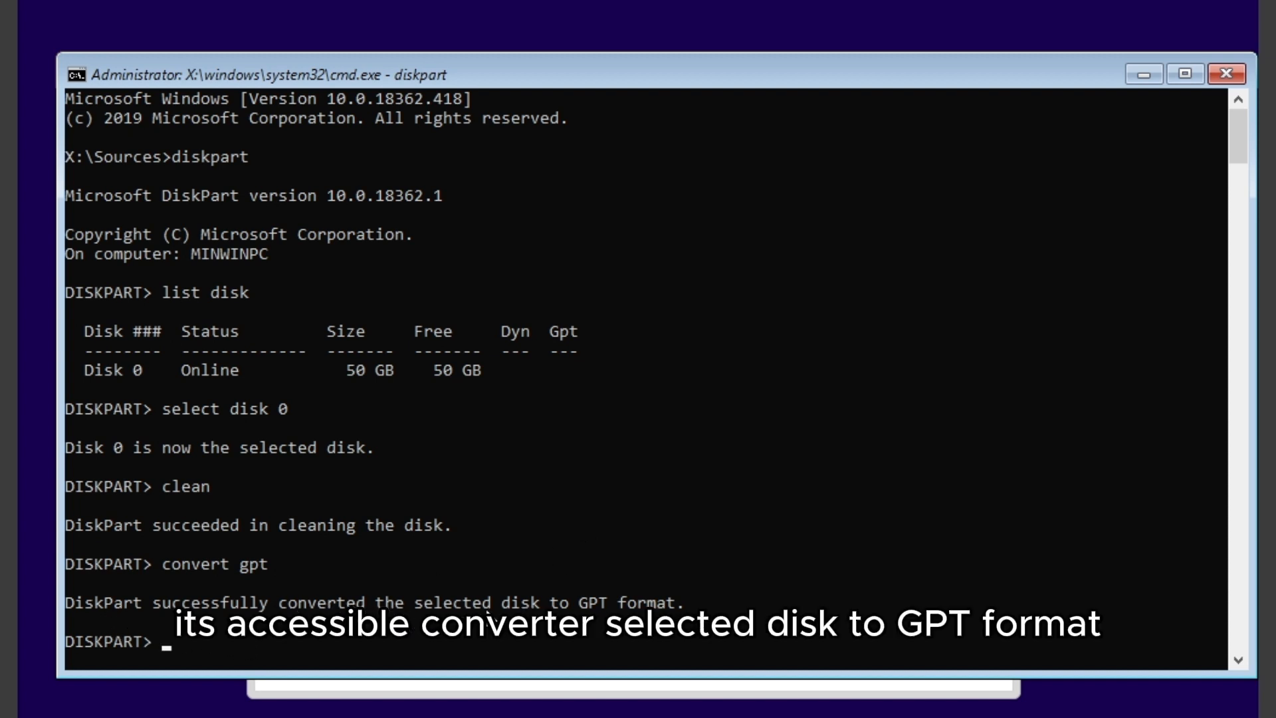
pyautogui.moveTo(682, 595)
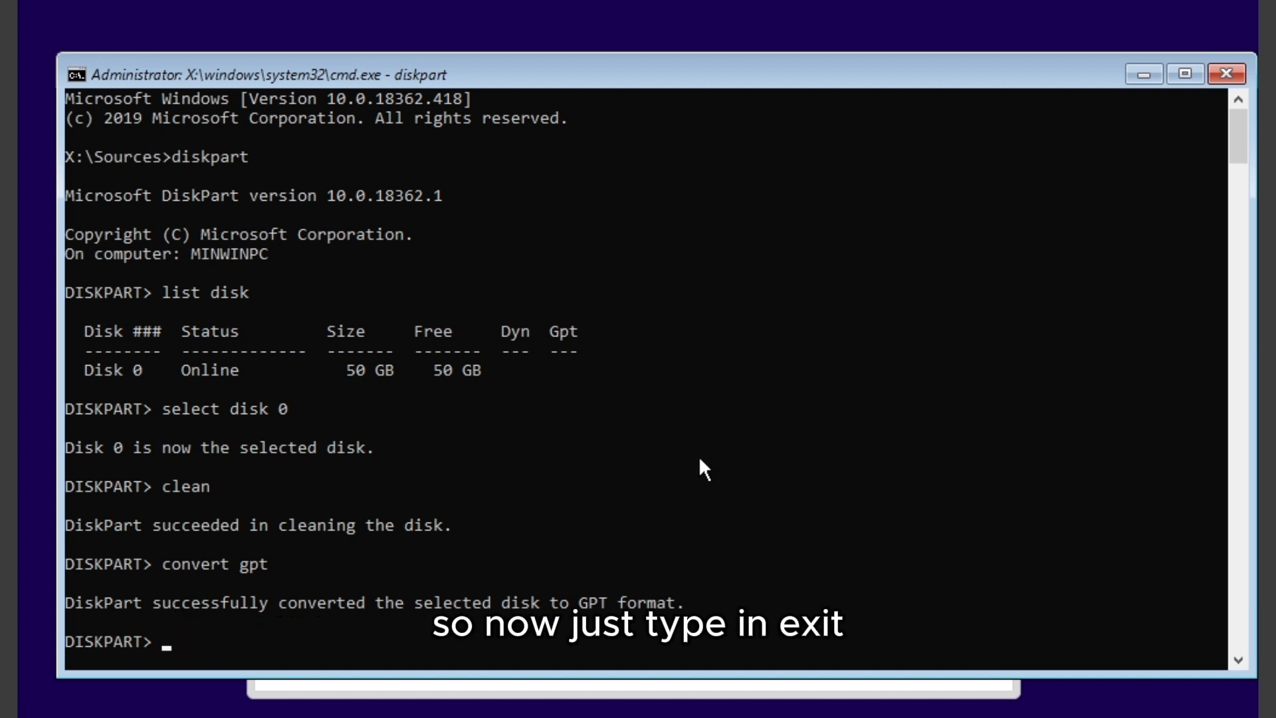
pyautogui.write('exit')
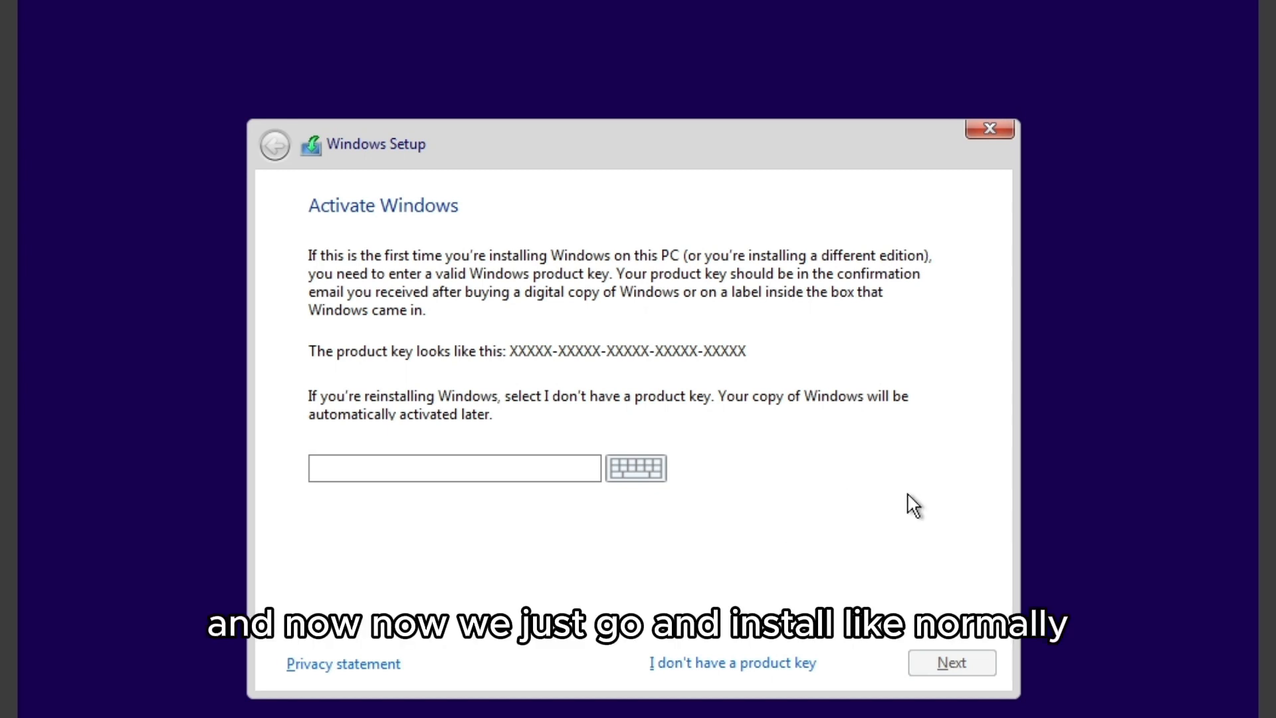
# Step: Skip the product key, select Windows 10 Pro, and accept the license terms
pyautogui.click(732, 662)
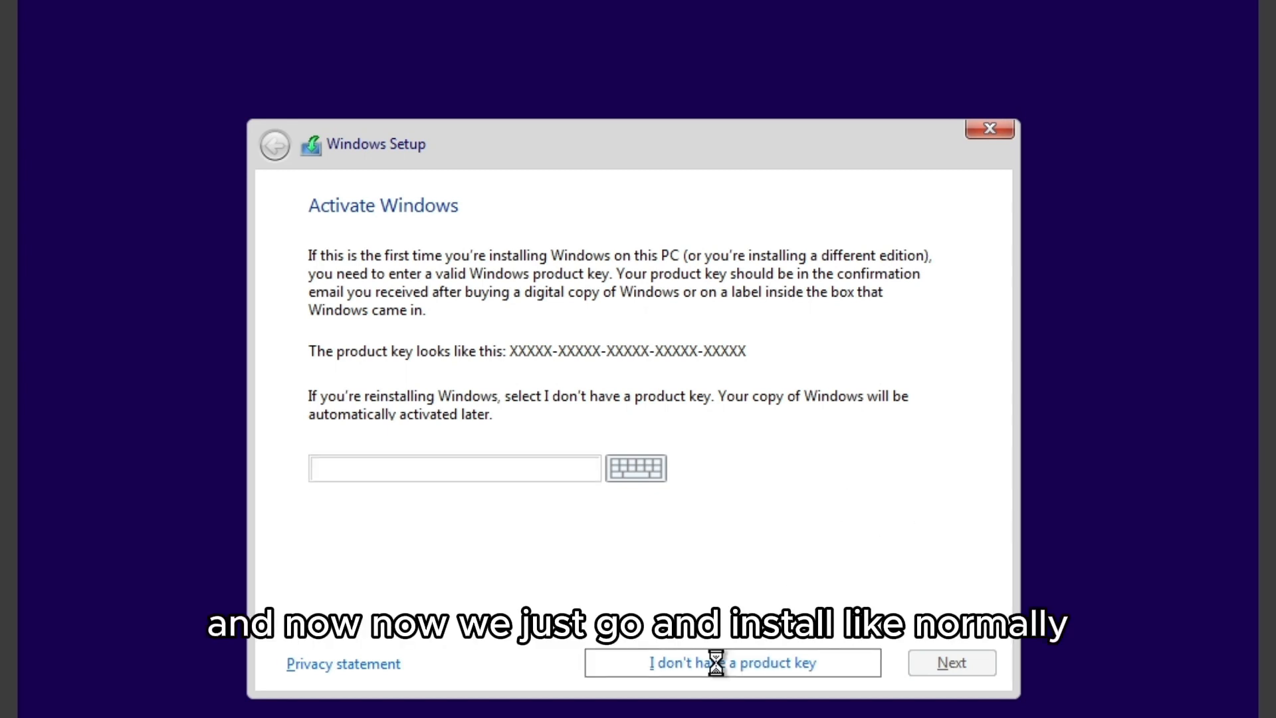
pyautogui.click(731, 661)
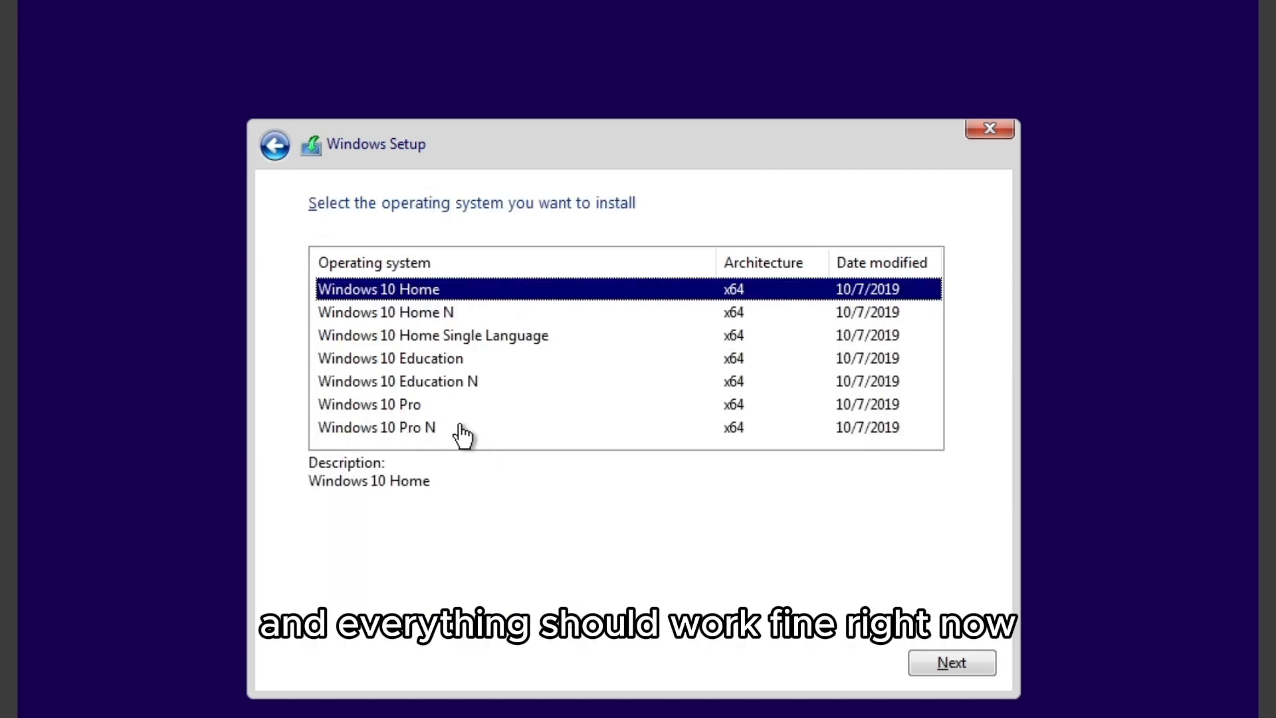
pyautogui.click(369, 404)
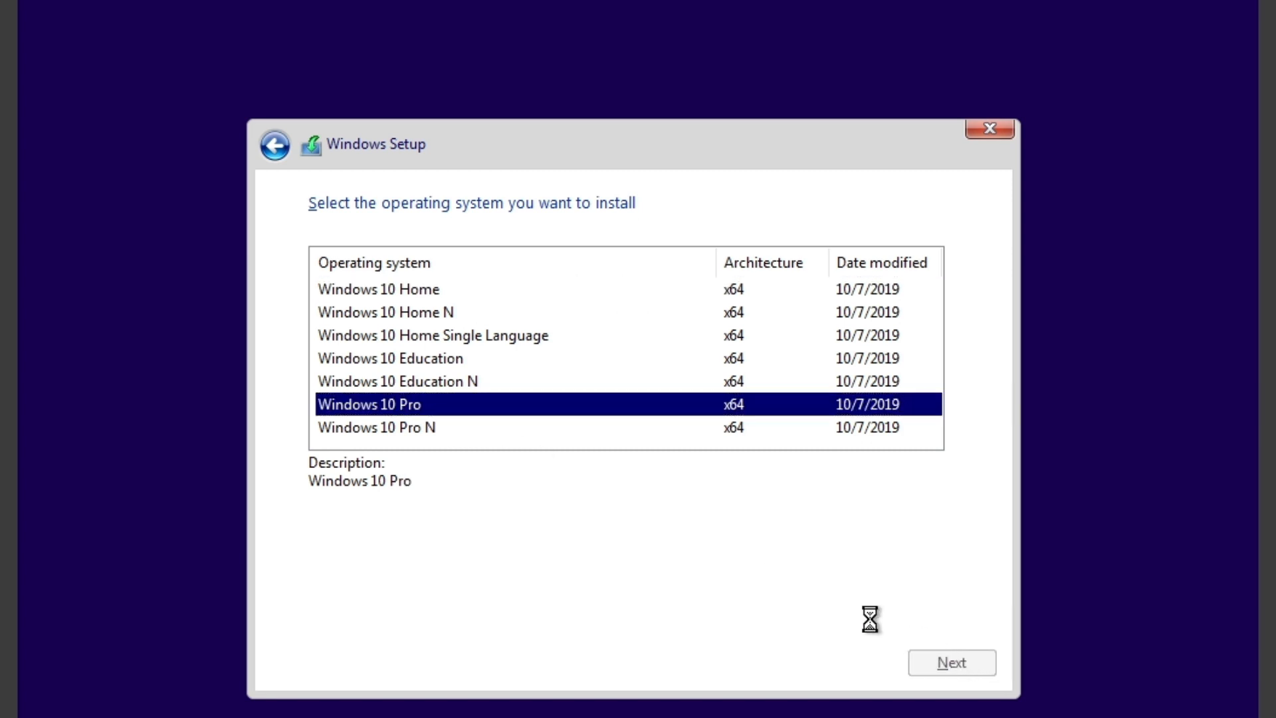
pyautogui.moveTo(605, 541)
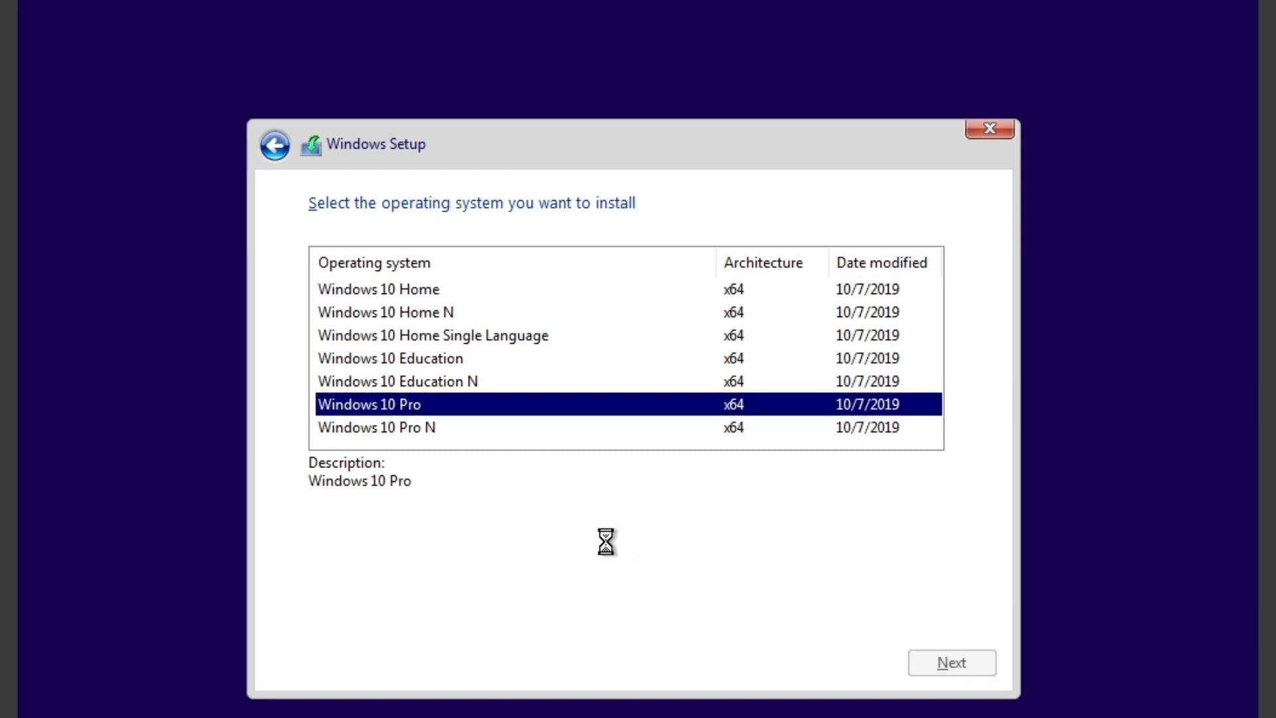
pyautogui.click(950, 662)
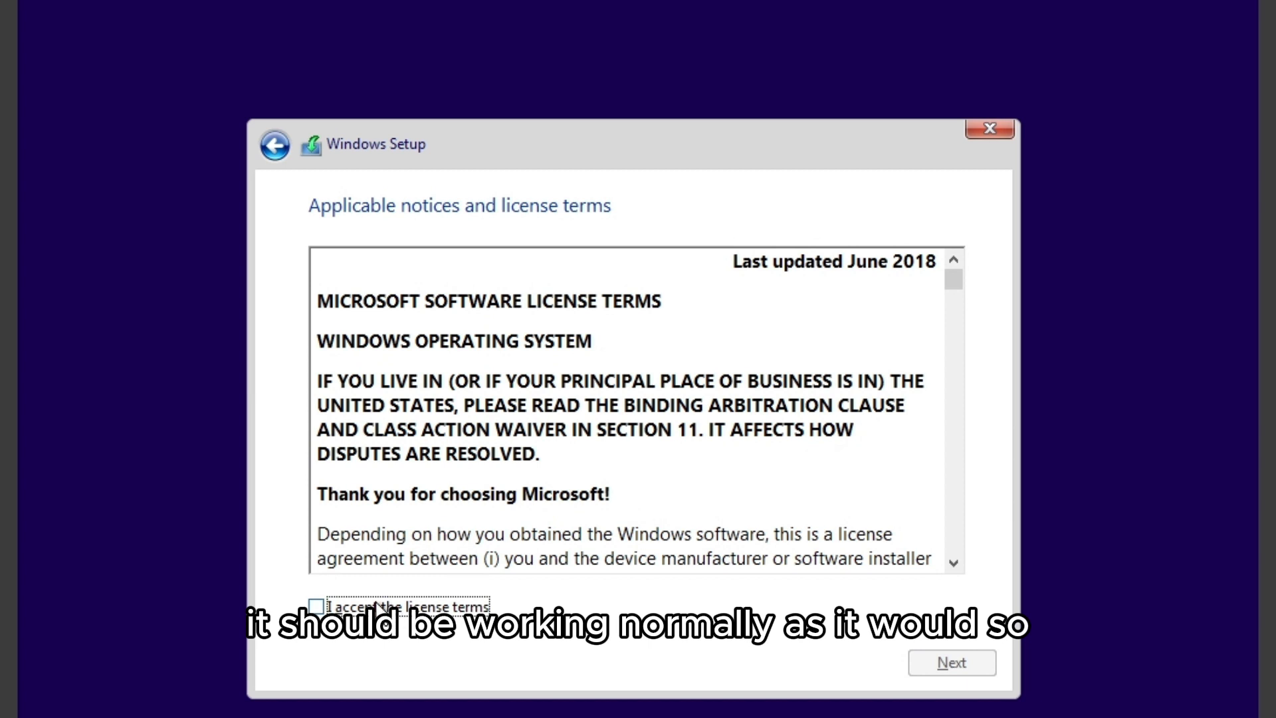
pyautogui.click(951, 662)
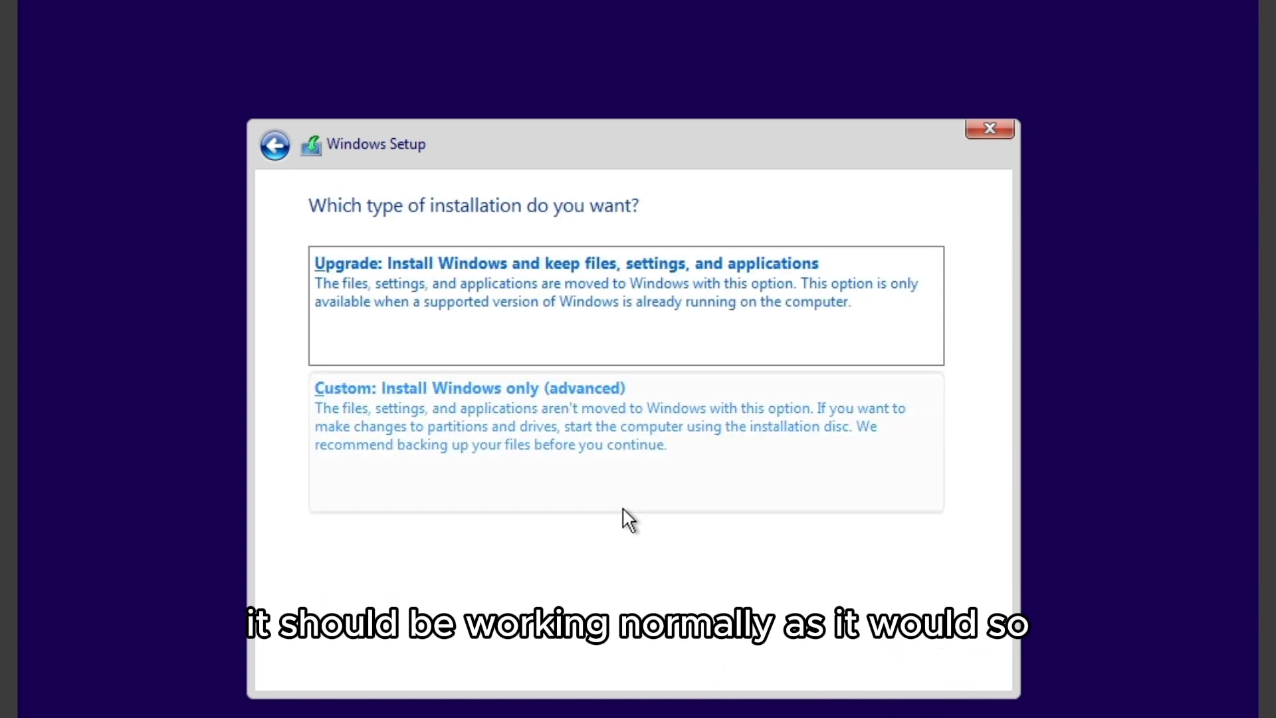
# Step: Choose Custom install, create a new partition on Drive 0, and install onto Partition 2
pyautogui.click(468, 387)
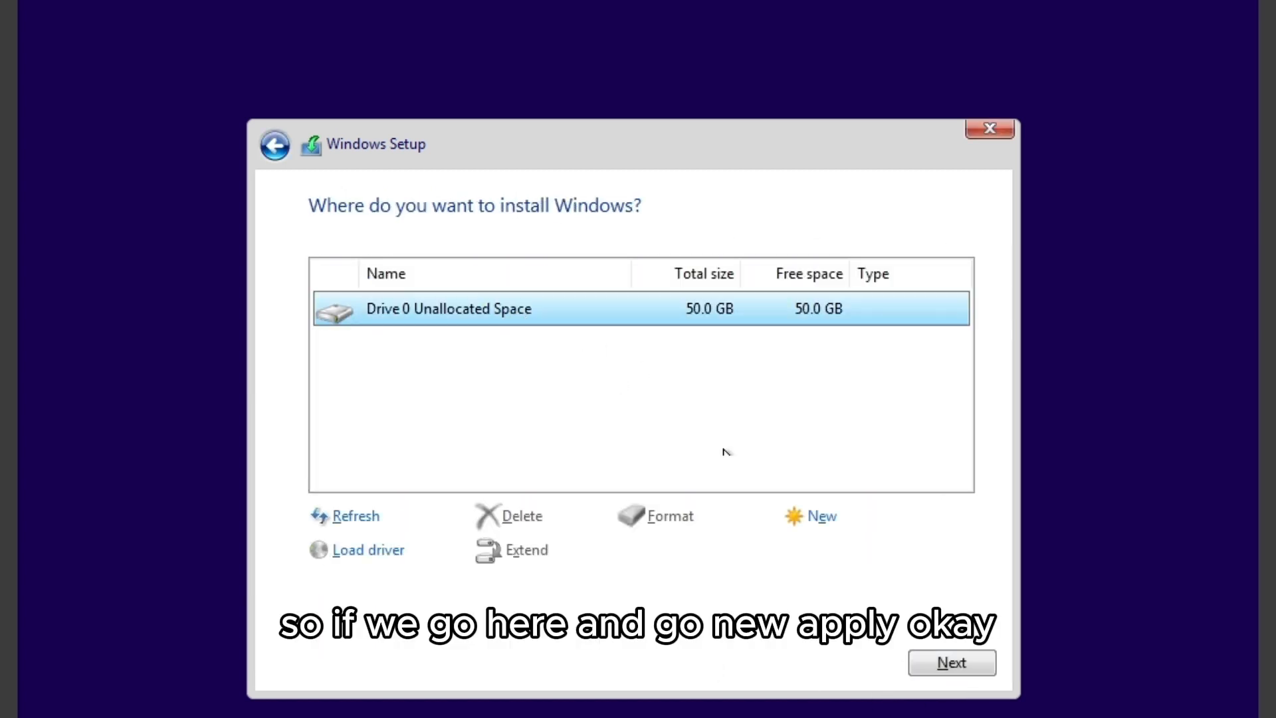
pyautogui.click(821, 515)
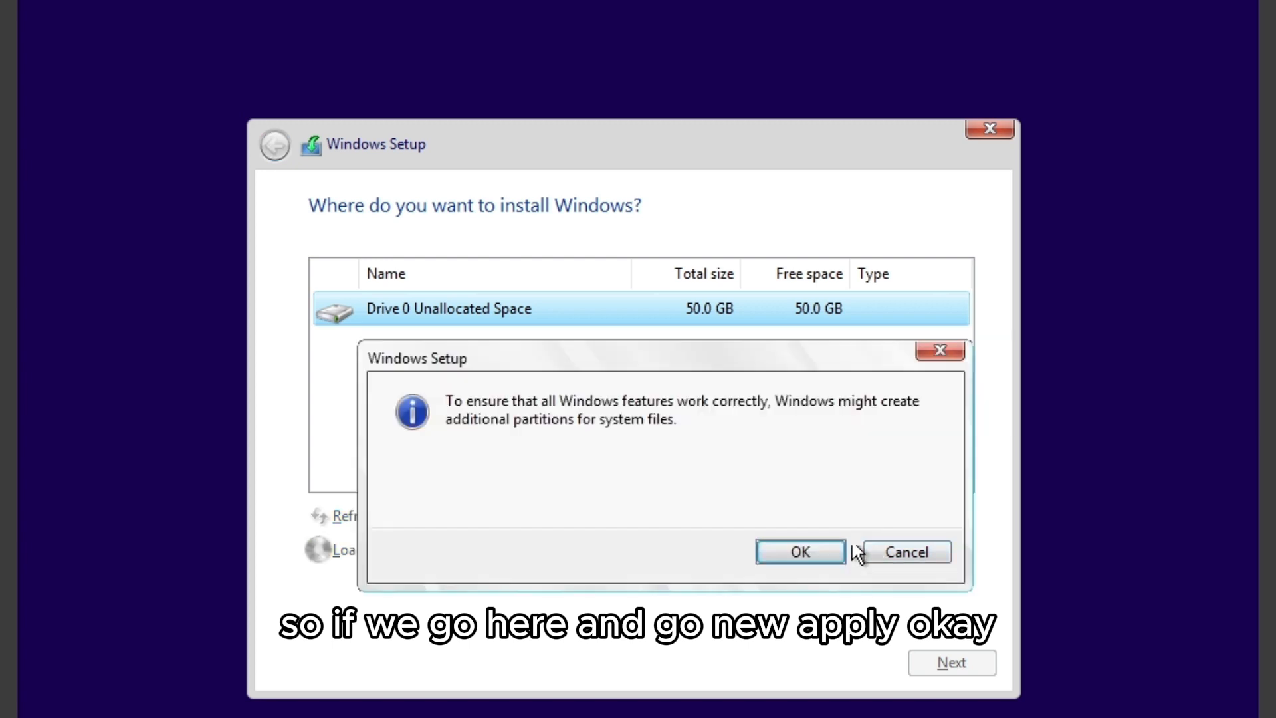
pyautogui.click(799, 552)
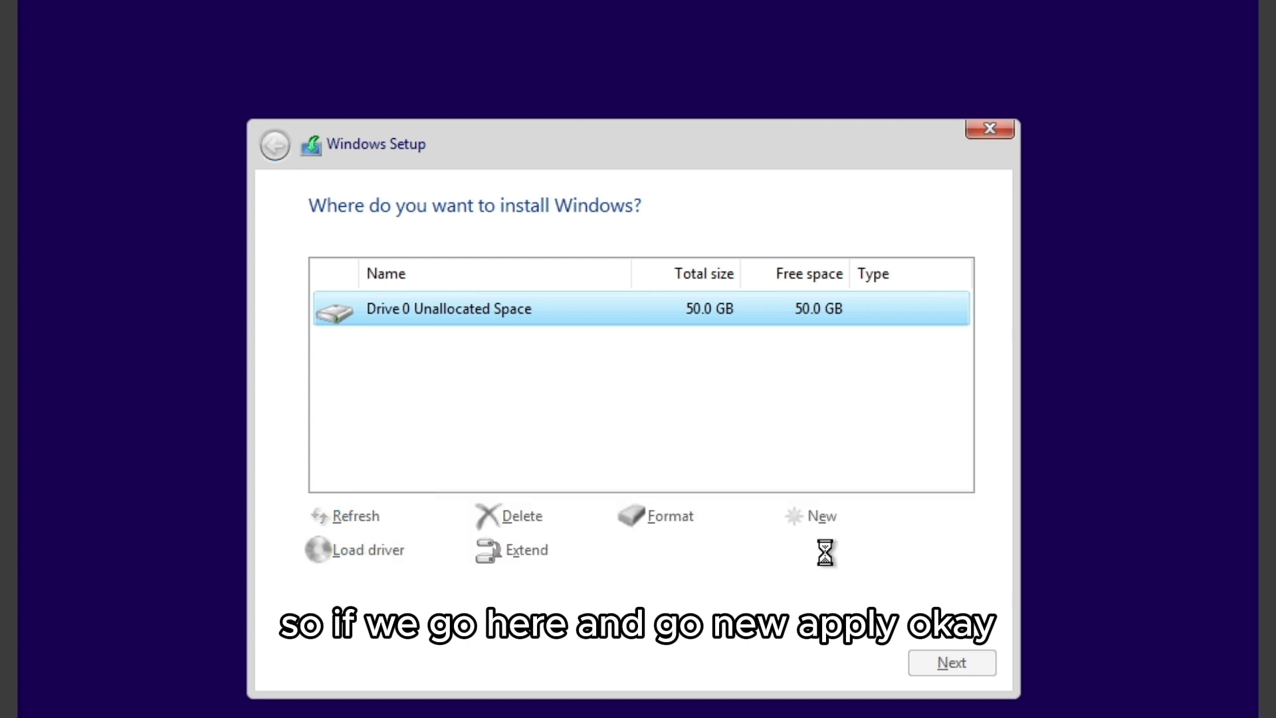
pyautogui.click(821, 515)
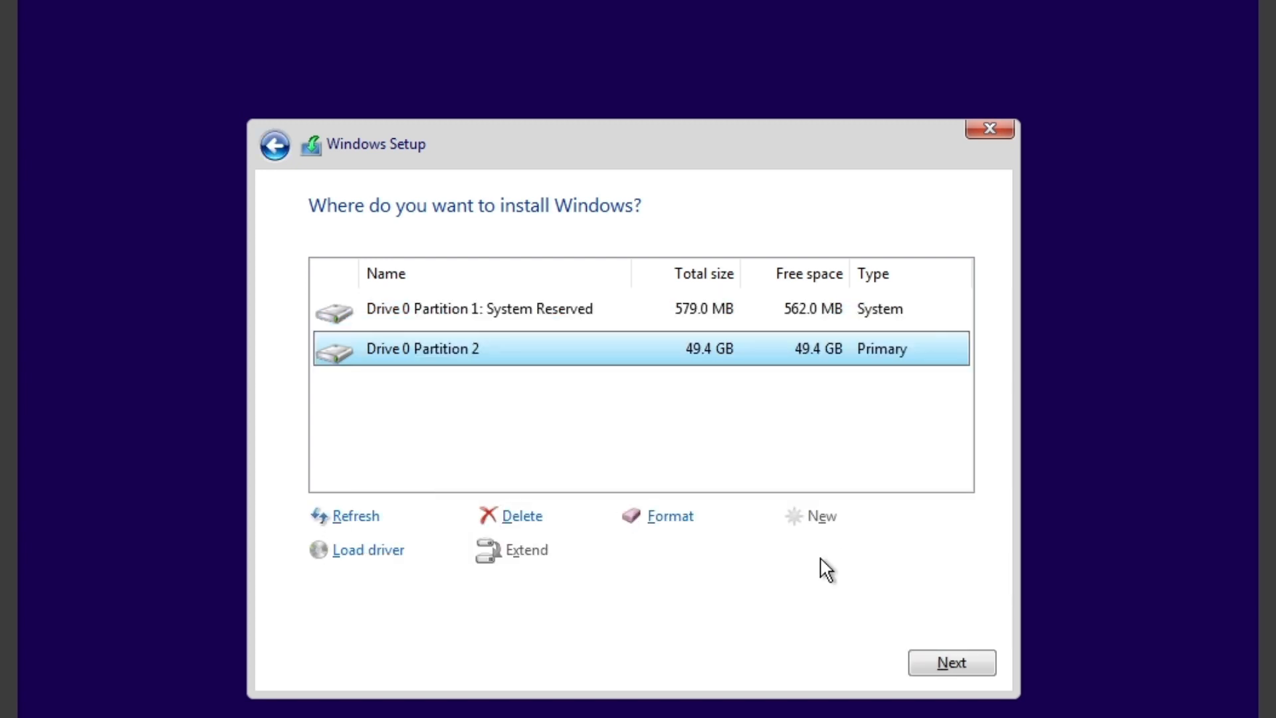
pyautogui.moveTo(853, 470)
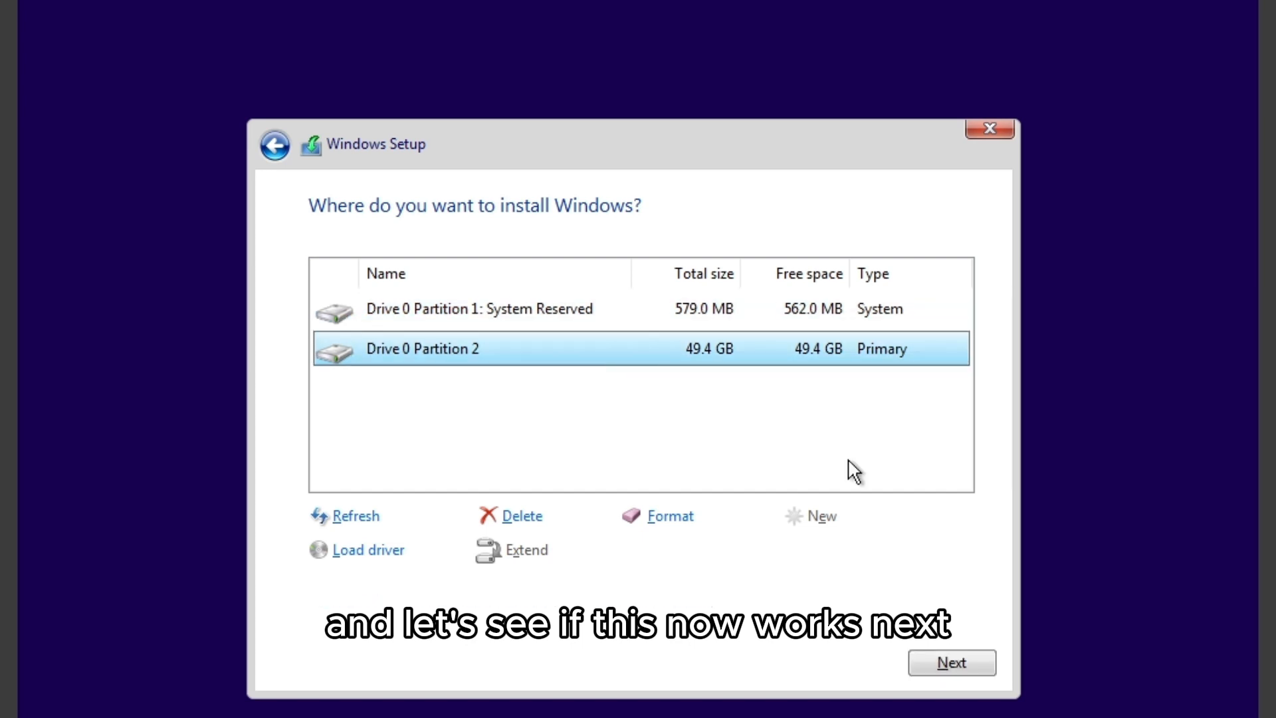
pyautogui.click(950, 662)
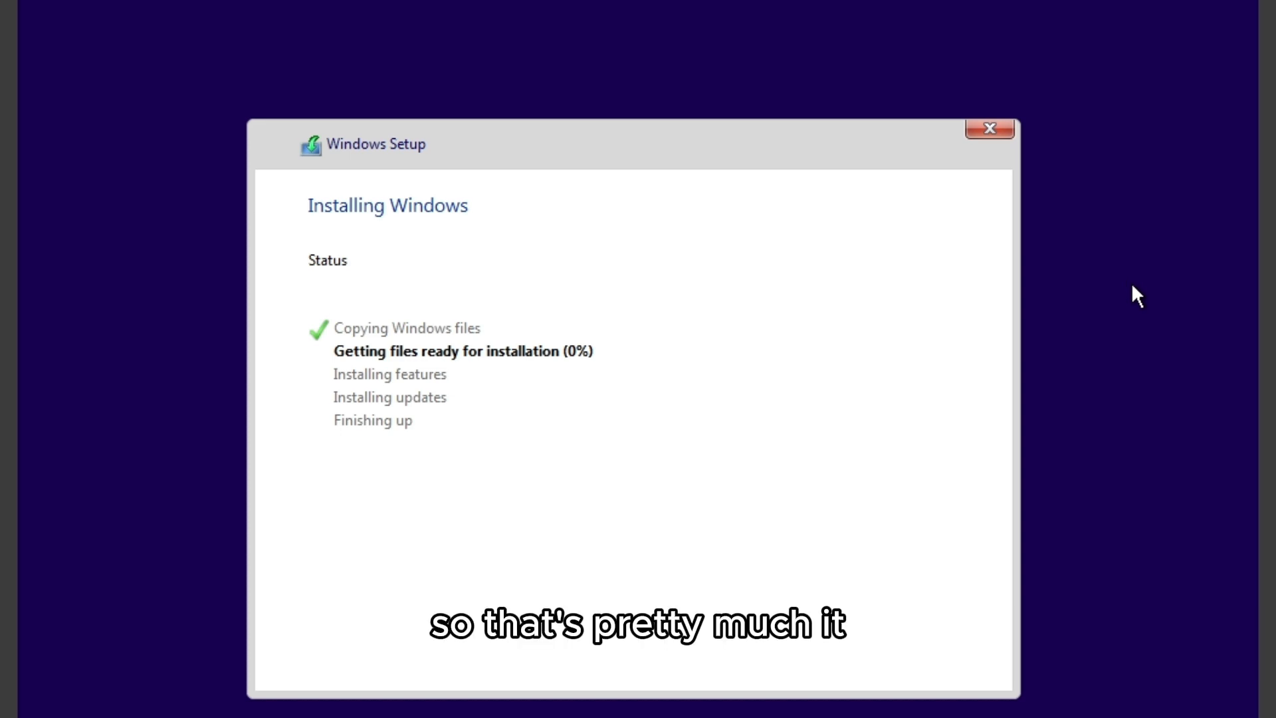
pyautogui.moveTo(789, 333)
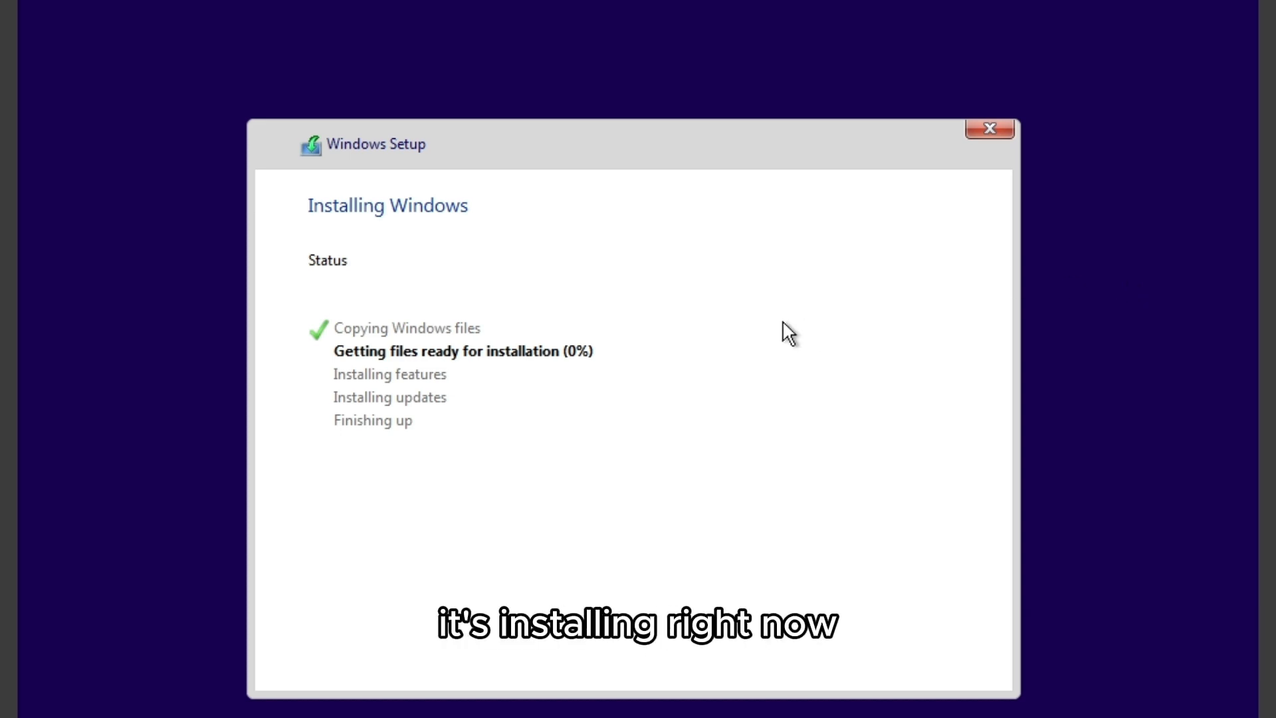